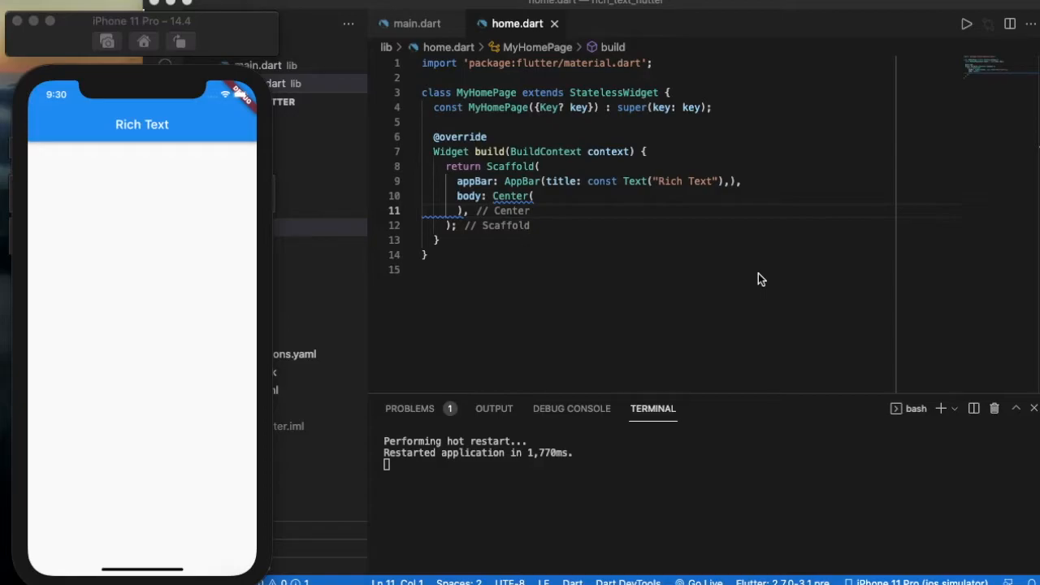
mouse_move(673, 202)
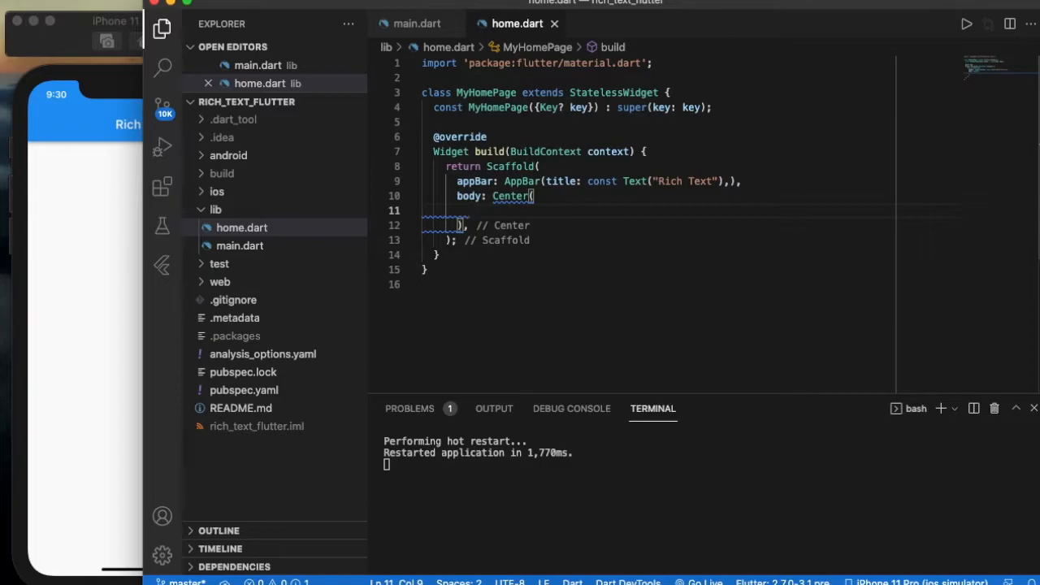
- Write child: RichText(text: TextSpan(children: <TextSpan>[])) inside the Center via autocomplete
text(child: ,)
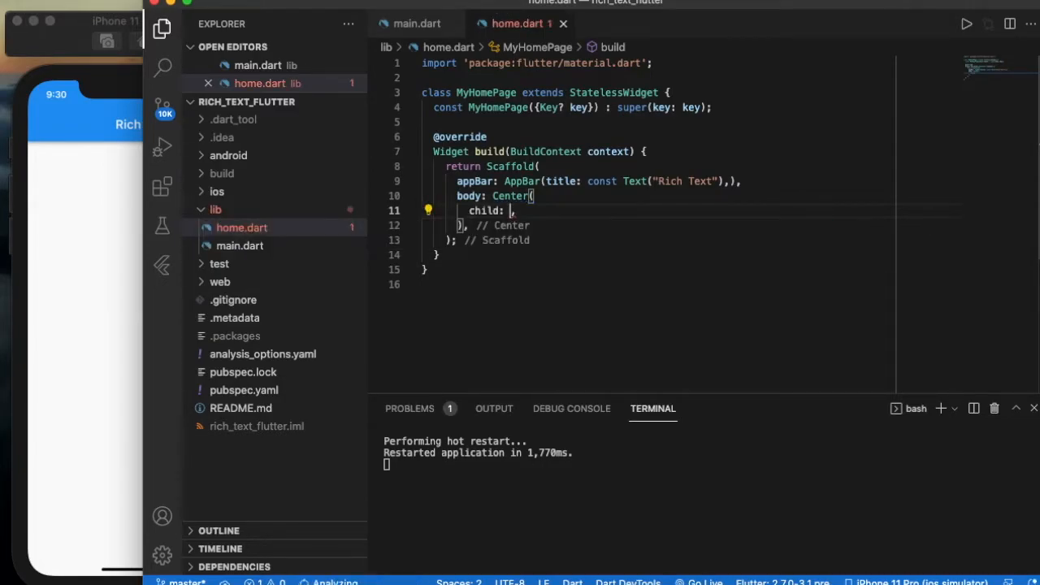
text(Ri)
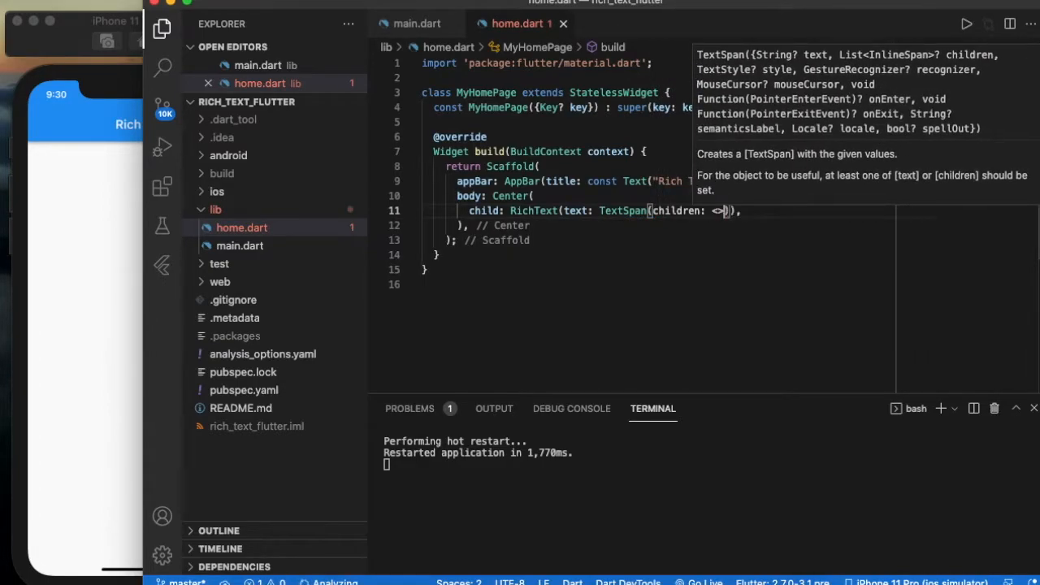
text(TextSpan)
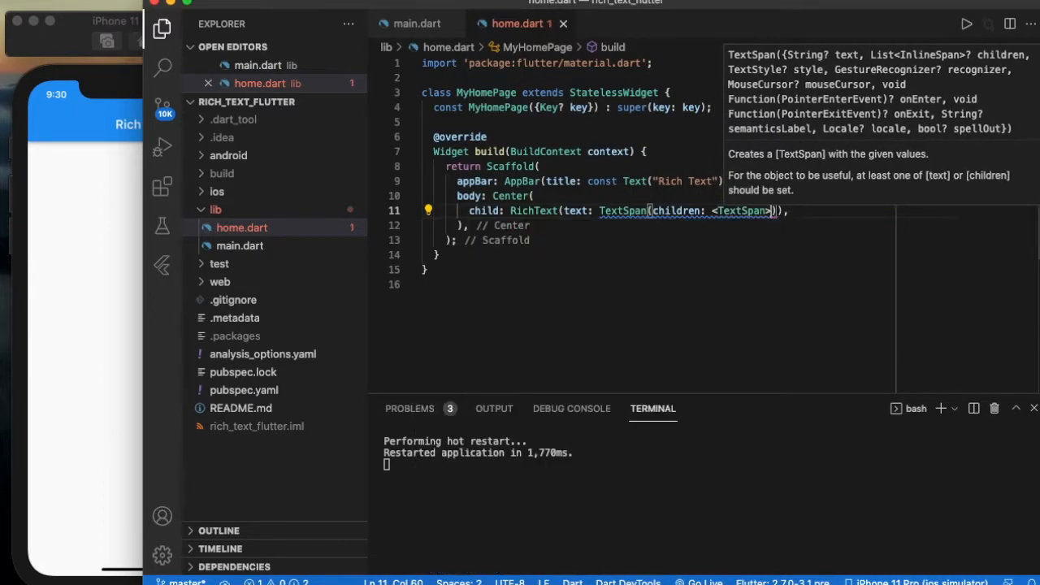
text([])
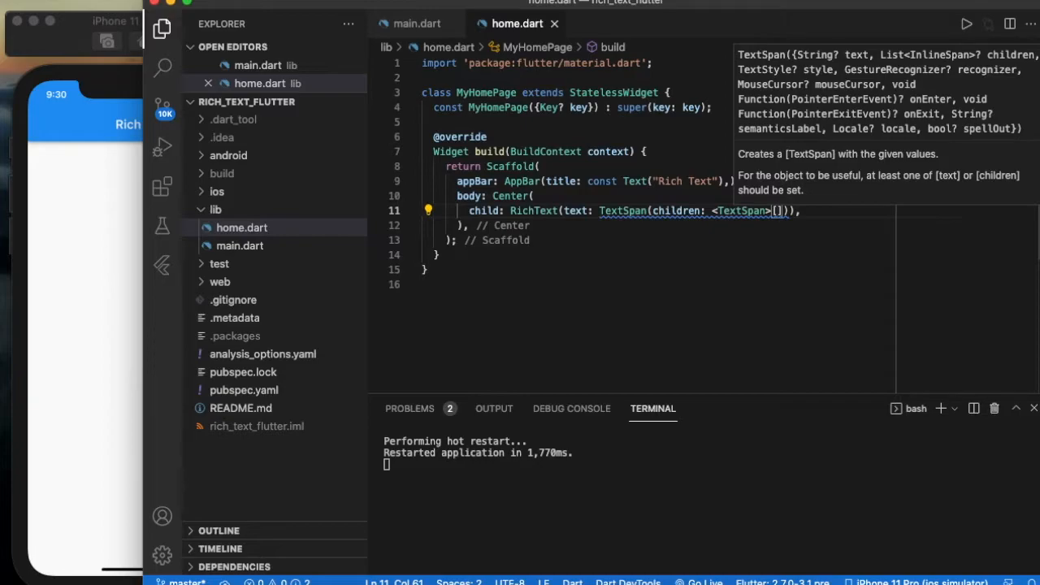
- Add TextSpan(text: "Hello Everyone", style: TextStyle(color: Colors.red)) to the children list
text(T)
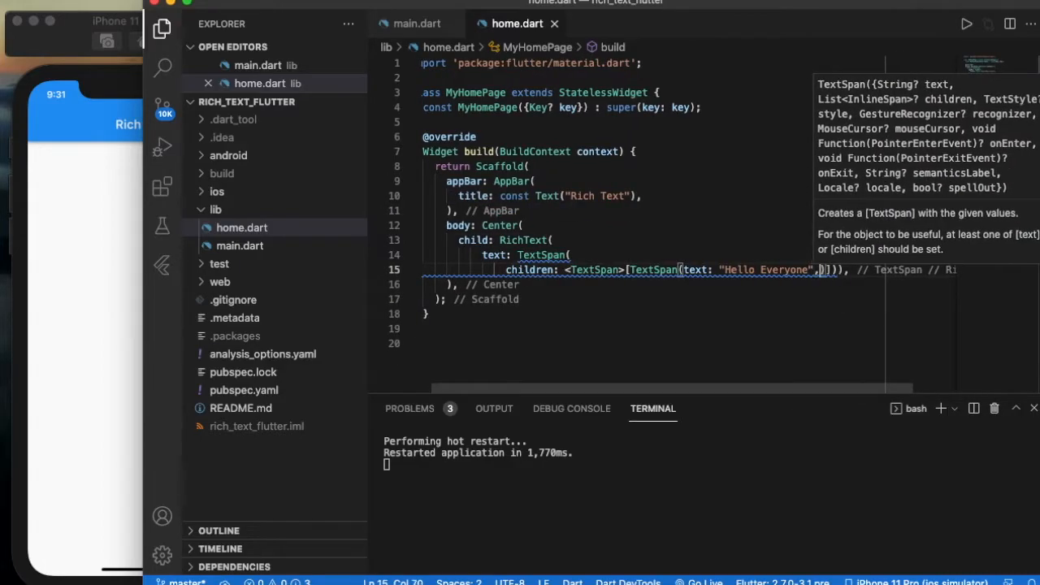
text(,style: TextStyle()
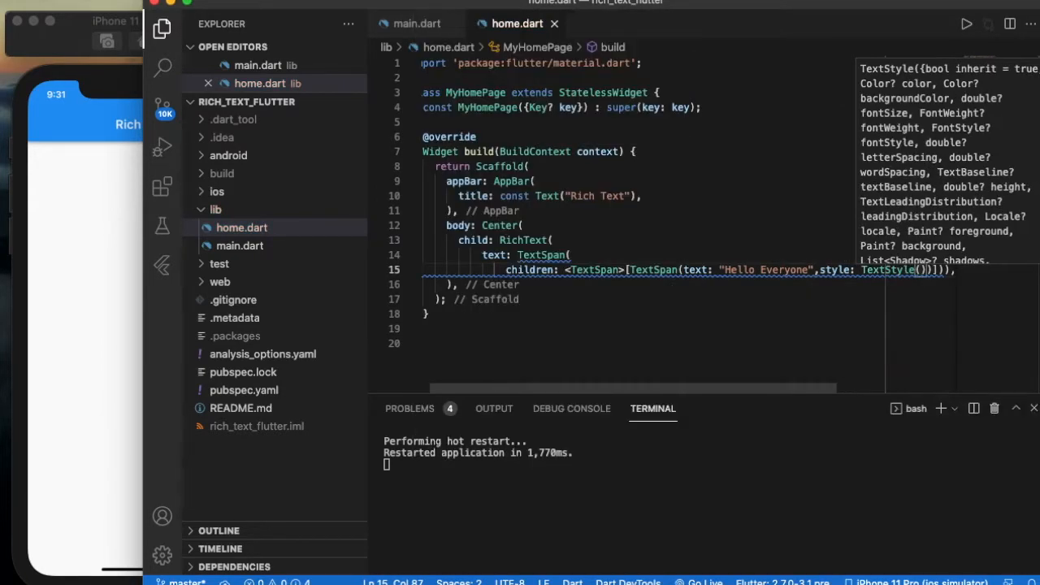
text(color: Colors)
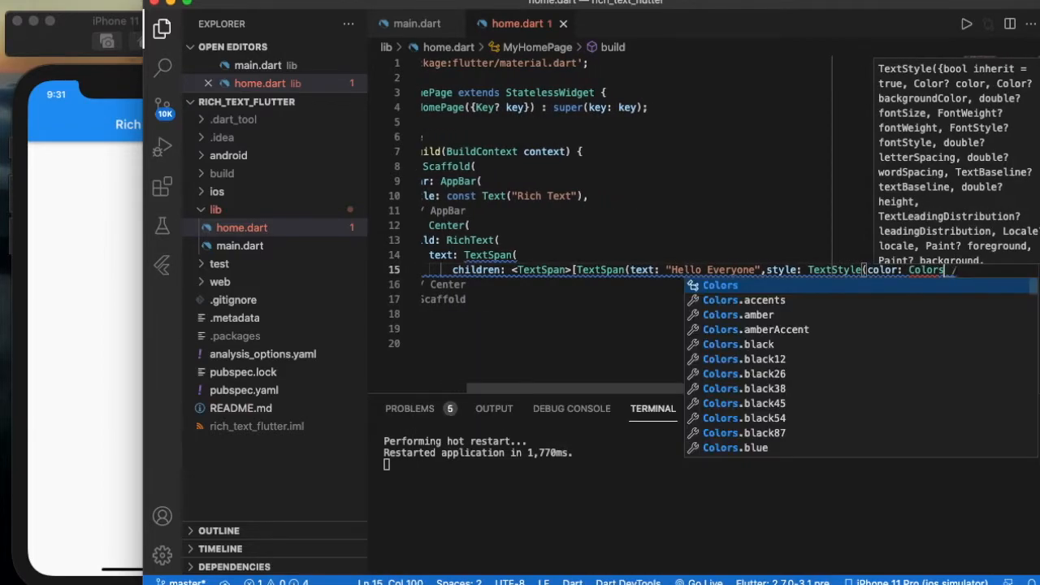
text(.red)),)
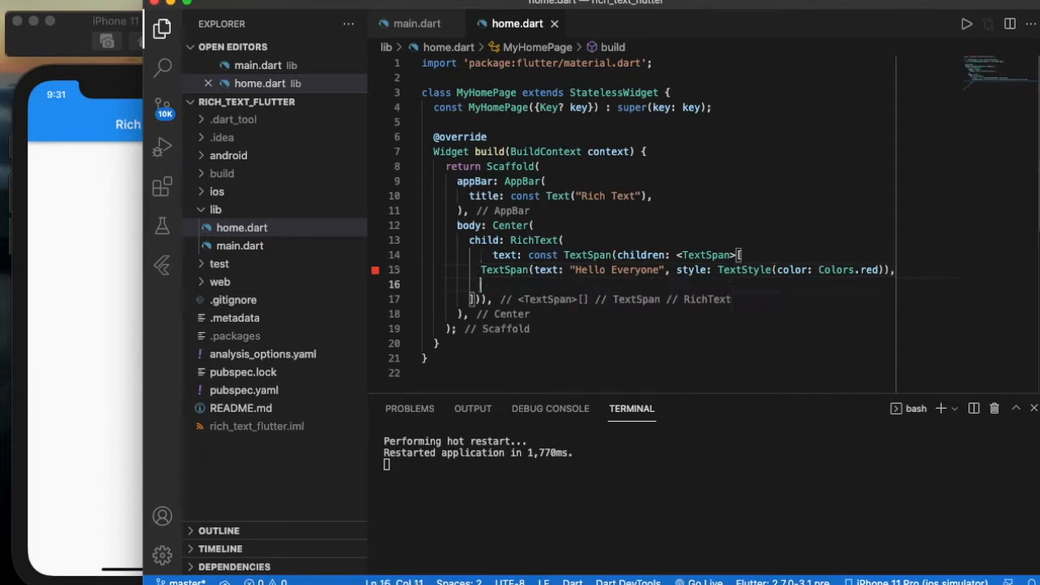
- Add unstyled TextSpans reading "this is " and "FlutterUNderMinutes" after the red span
text(TextSpan())
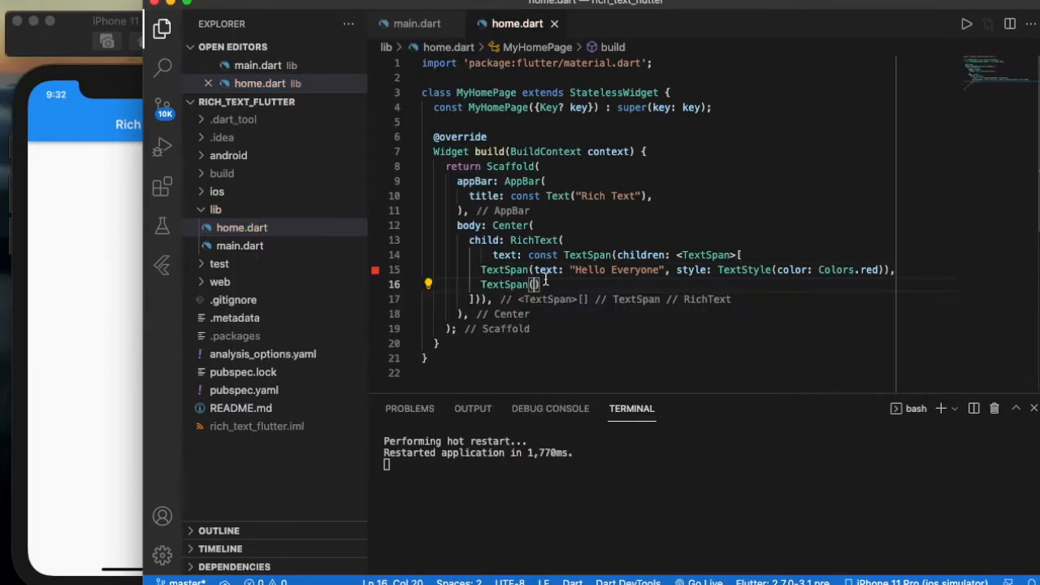
text(text: "")
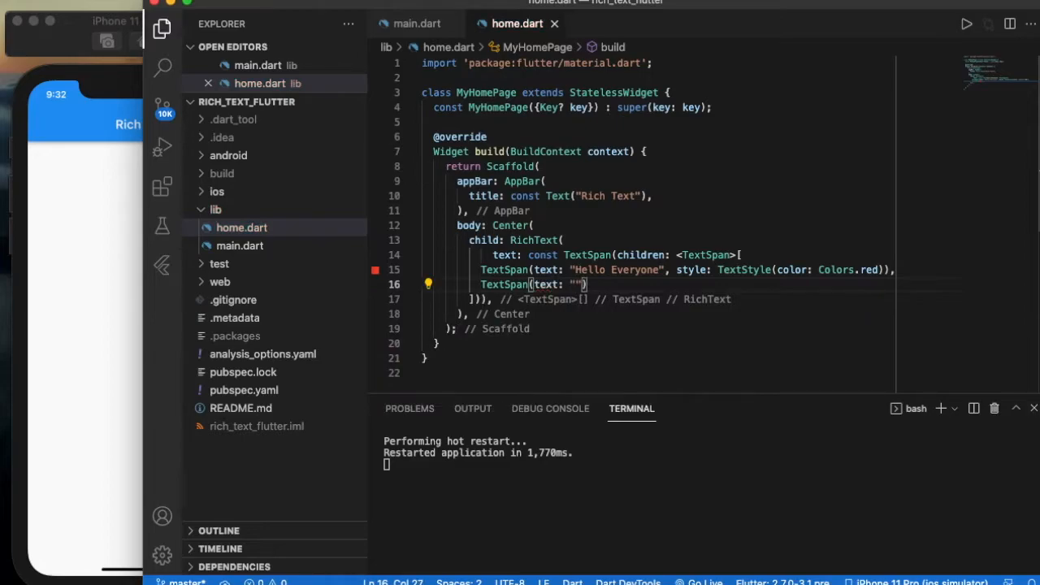
text(This is)
text(TextSpan(text: "Flutte)
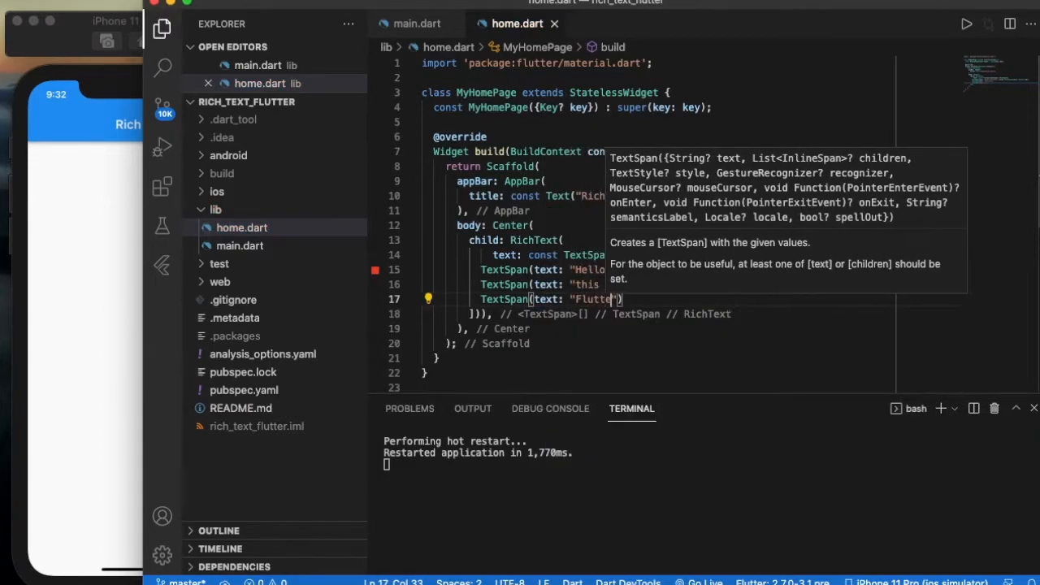
text(rUNderMInutes)
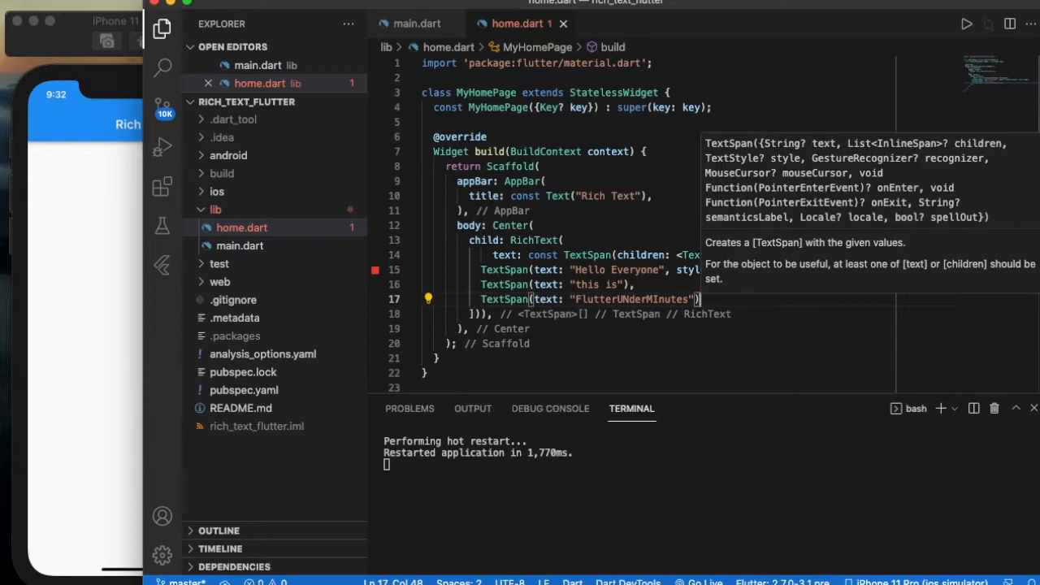
text(,)
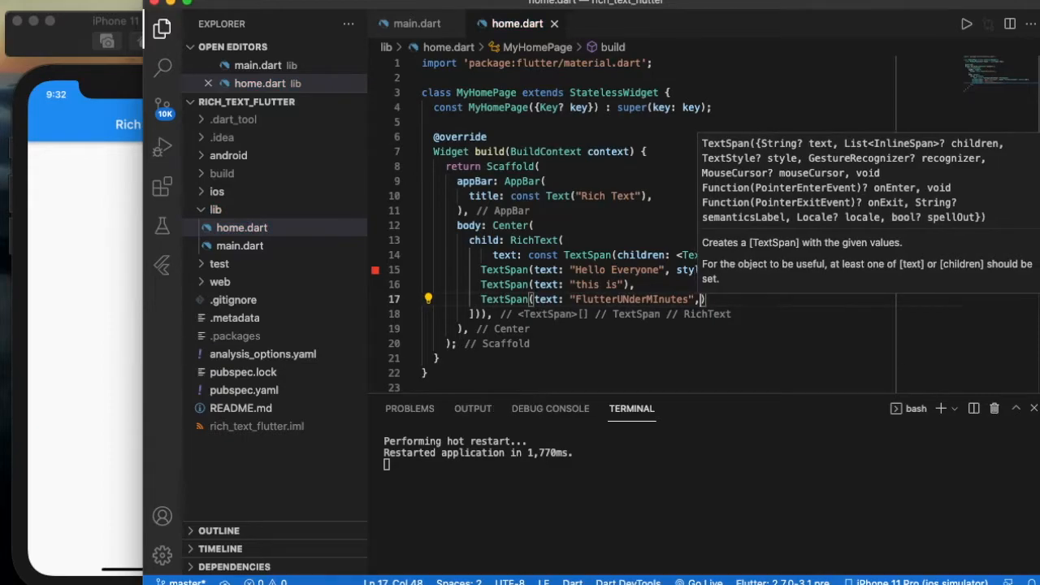
- Give the last span style: TextStyle(color: Colors.amber, fontWeight: FontWeight.bold) and hot-restart
text(style: TextStyle()
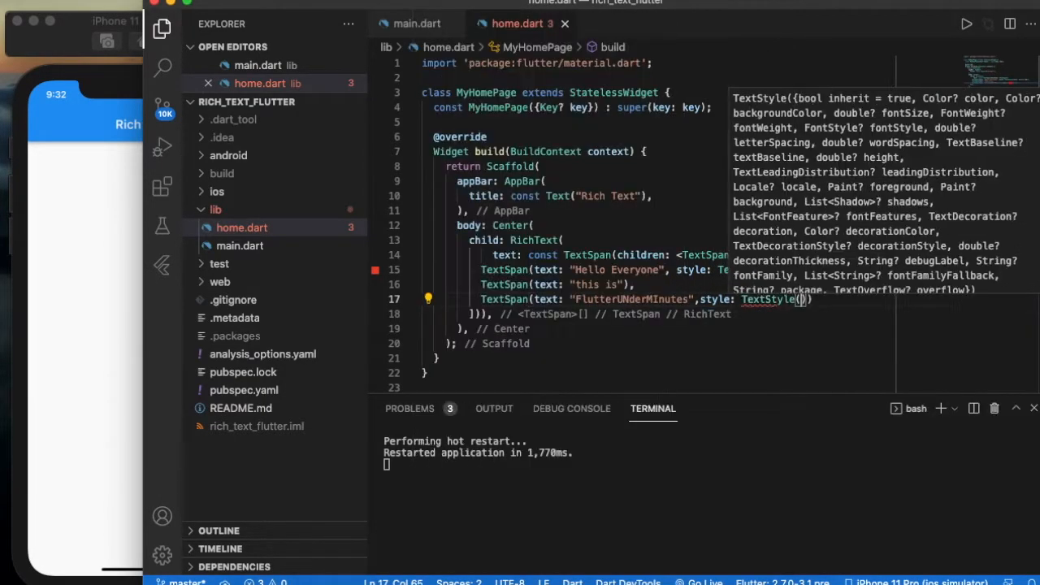
text(Colors.)
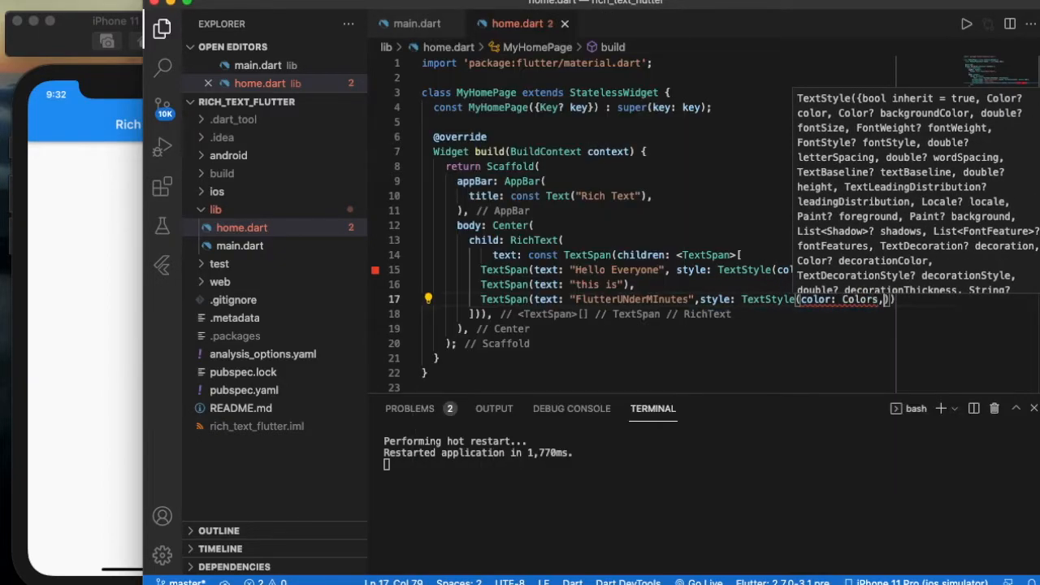
text(amber)
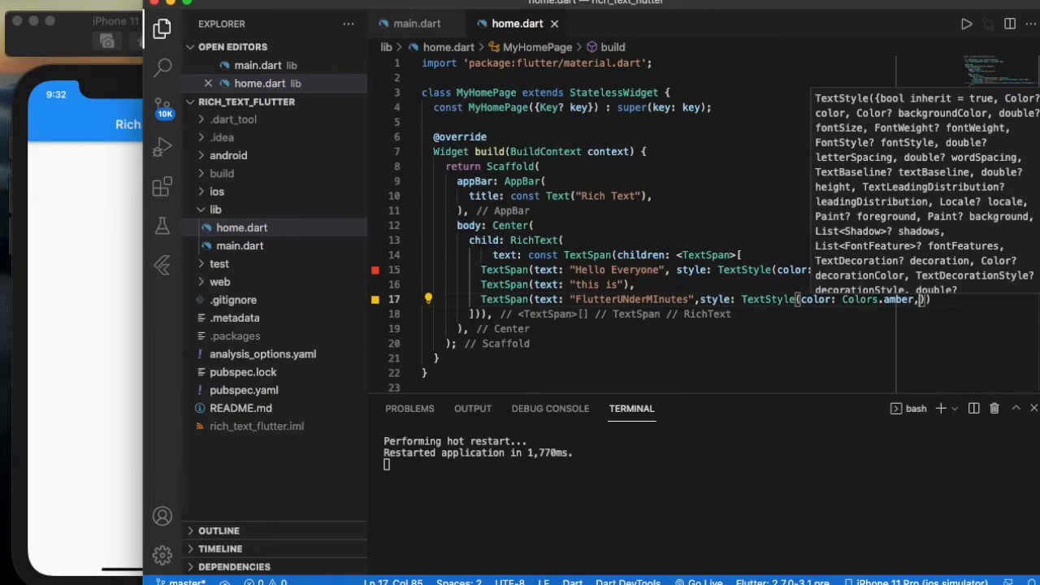
text(,fo)
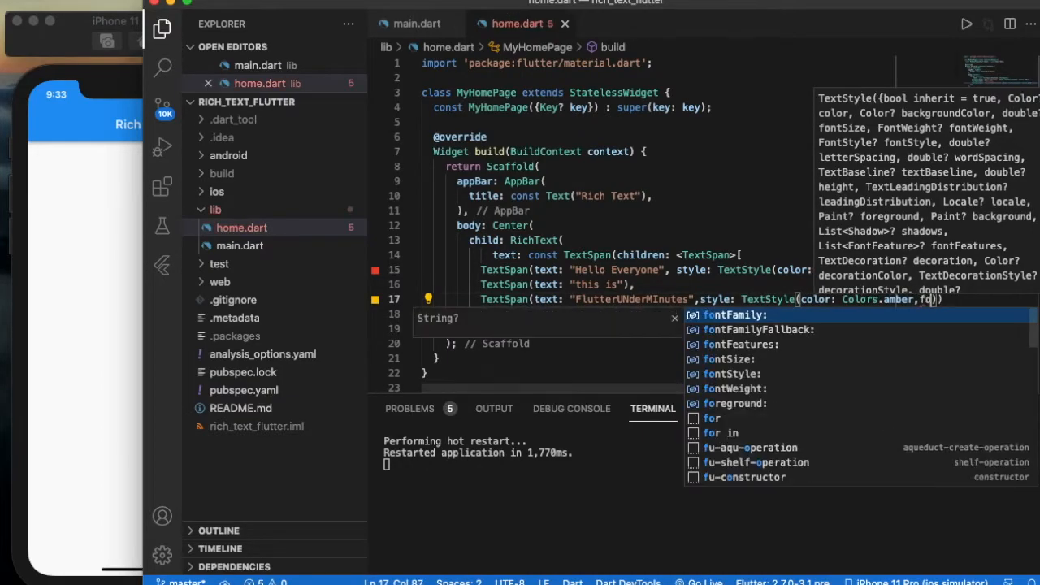
text(ntWeight: FontWeight.bold)))
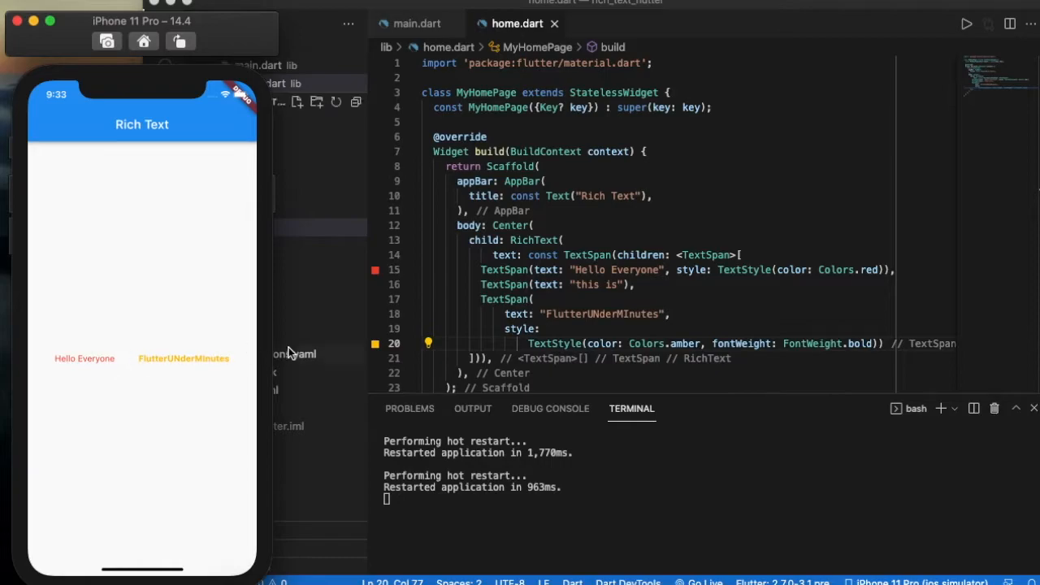
- Add style: TextStyle(color: Colors. to the root TextSpan before its children list
click(163, 29)
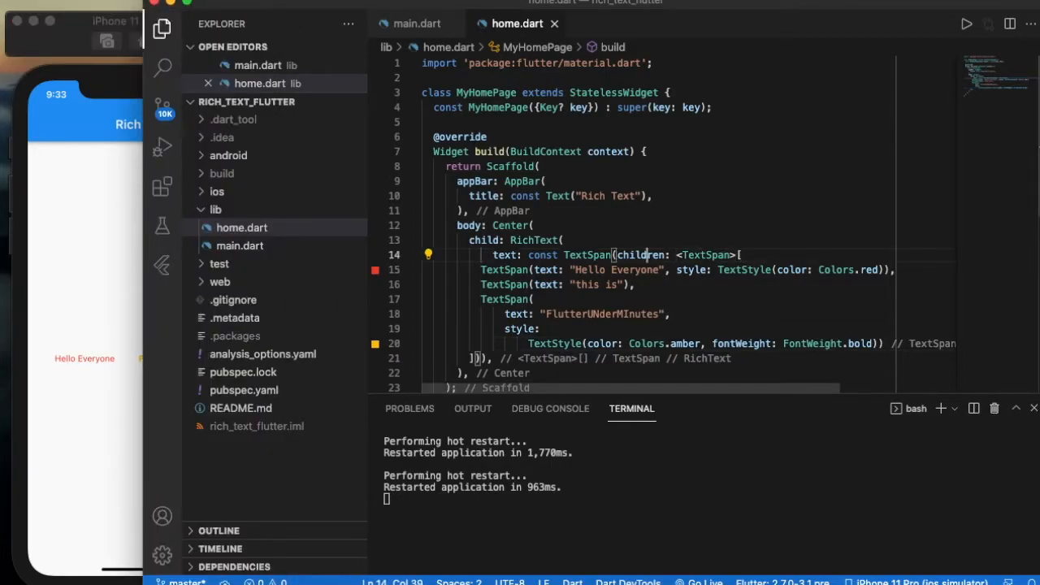
text(s,)
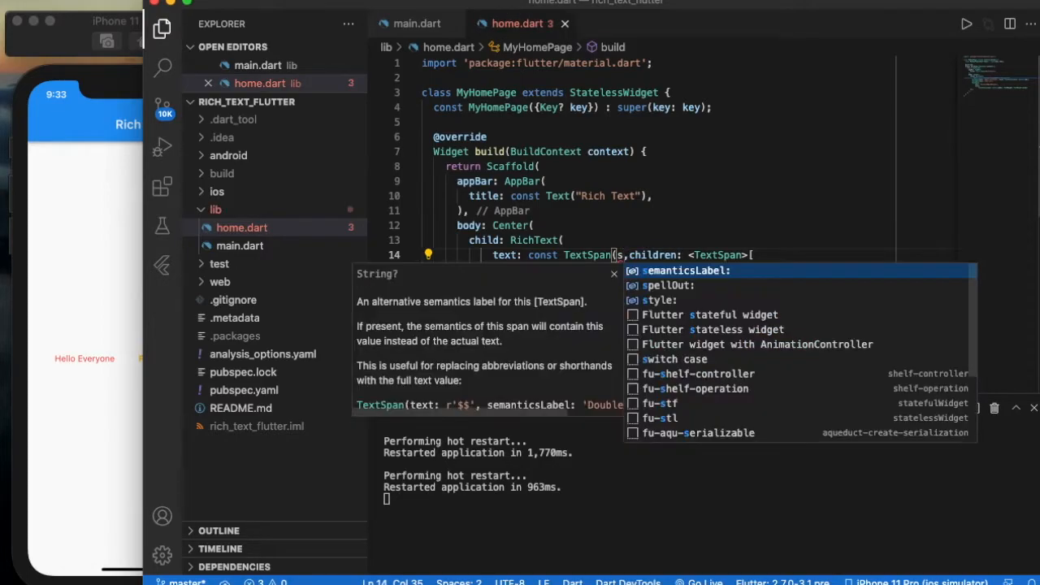
text(style: TextStyle()
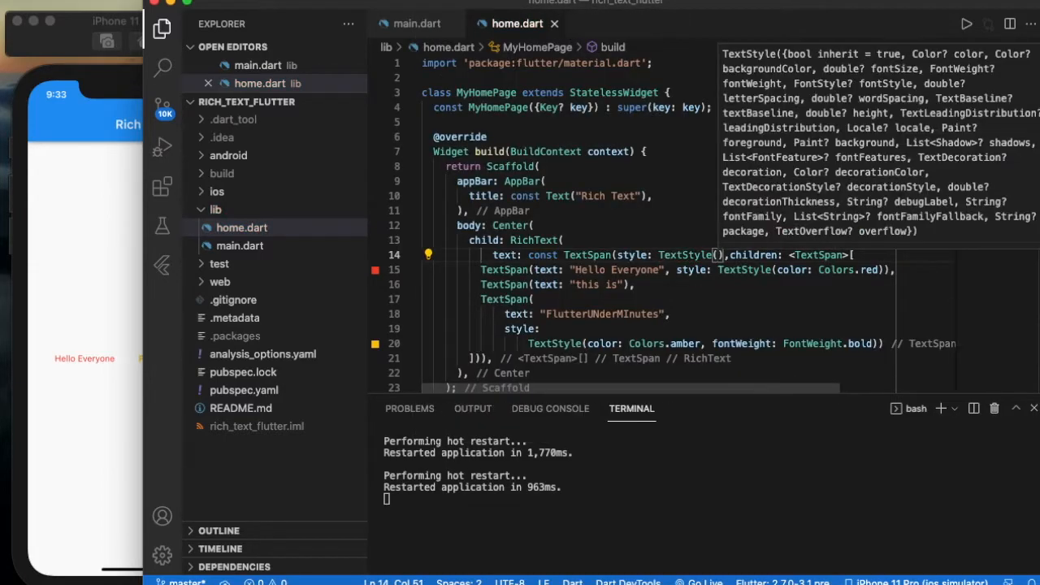
text(color: Colors.)
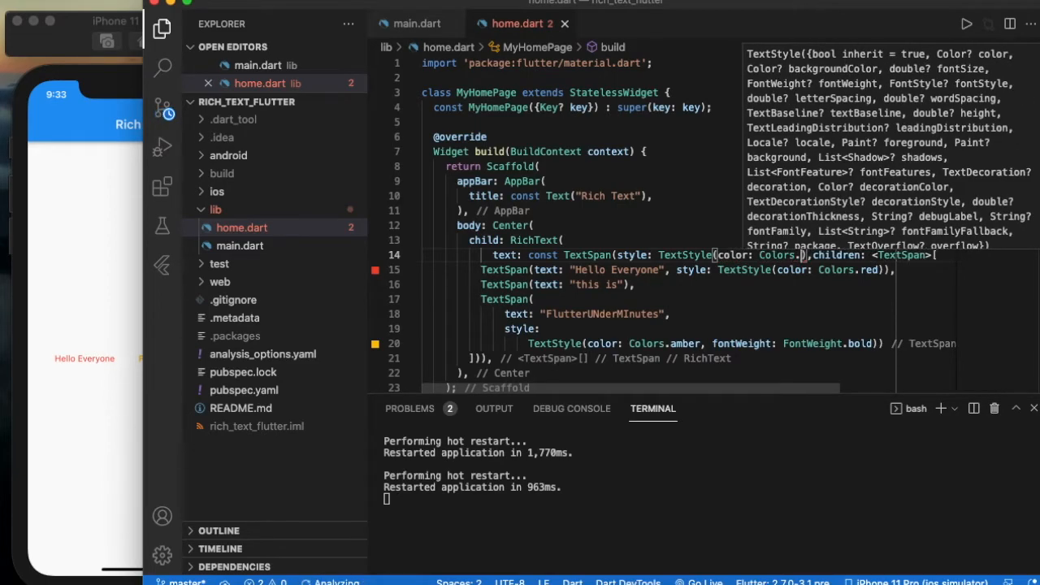
text(r)
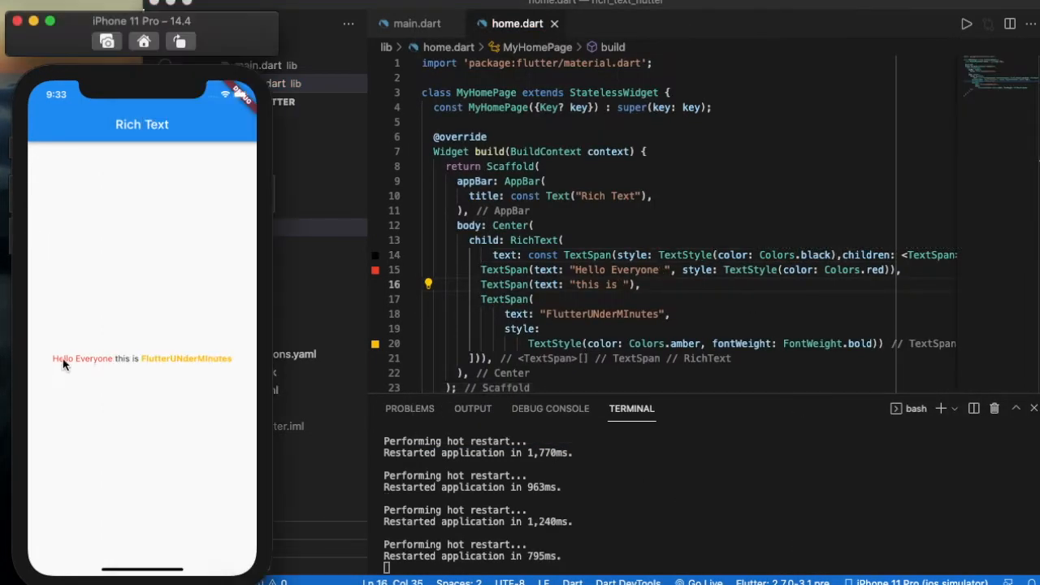
mouse_move(644, 275)
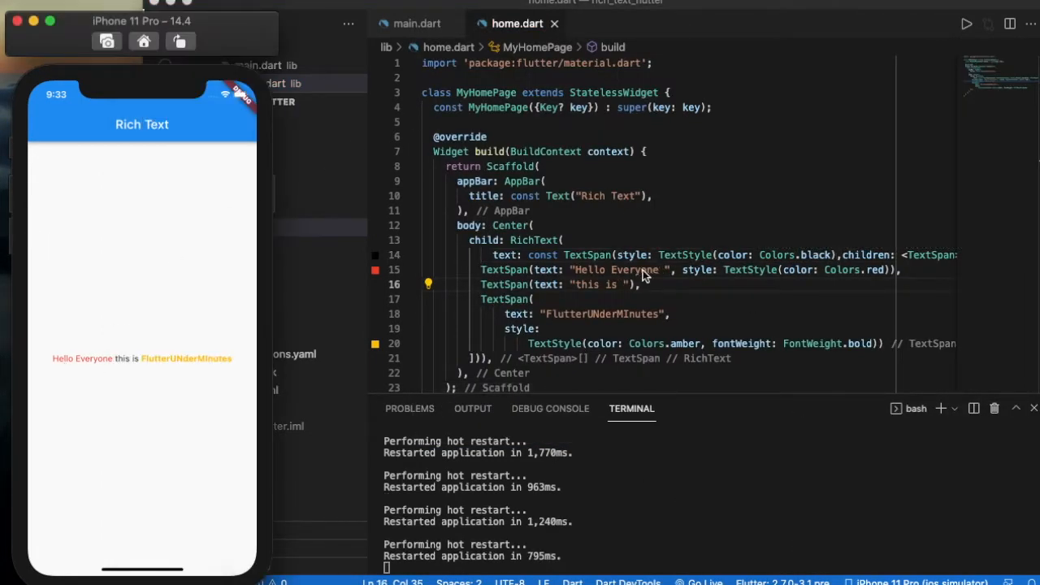
mouse_move(865, 273)
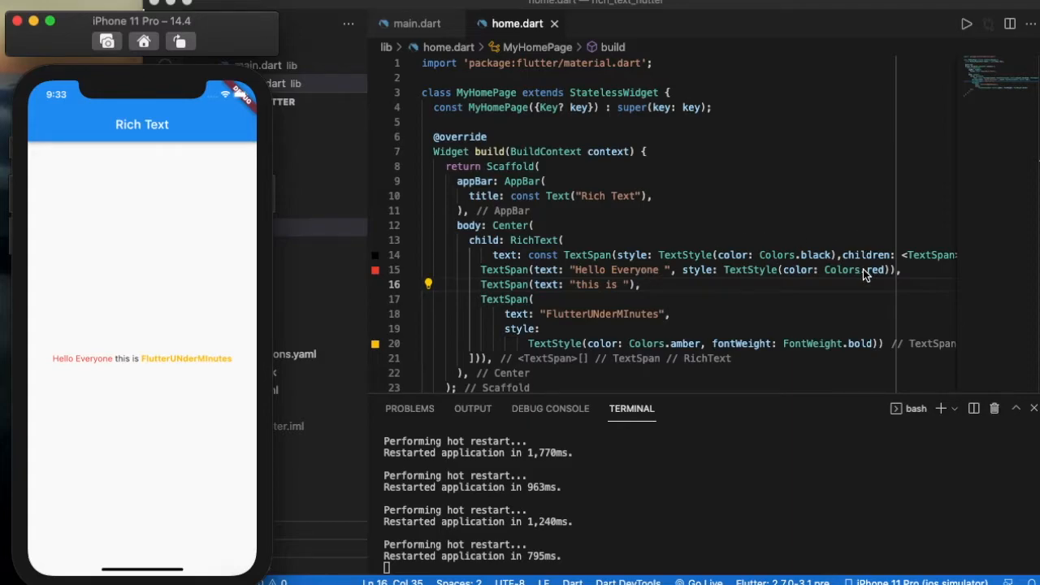
mouse_move(517, 296)
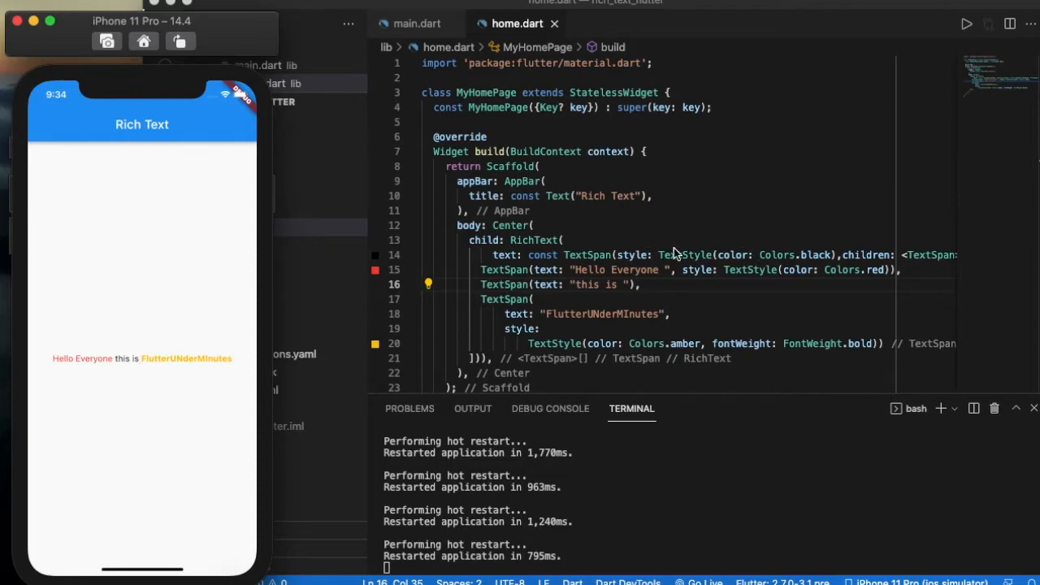
mouse_move(599, 299)
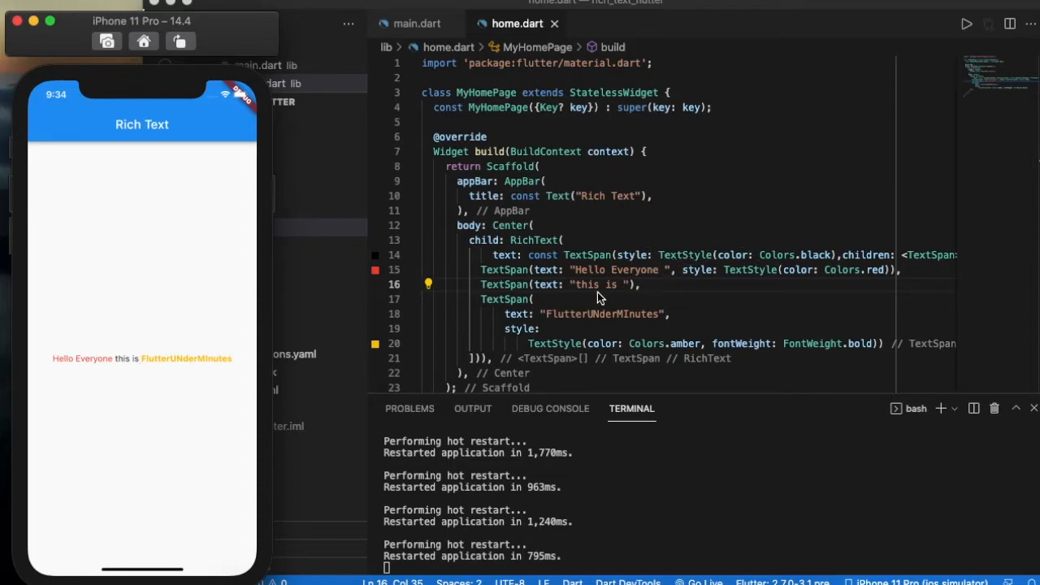